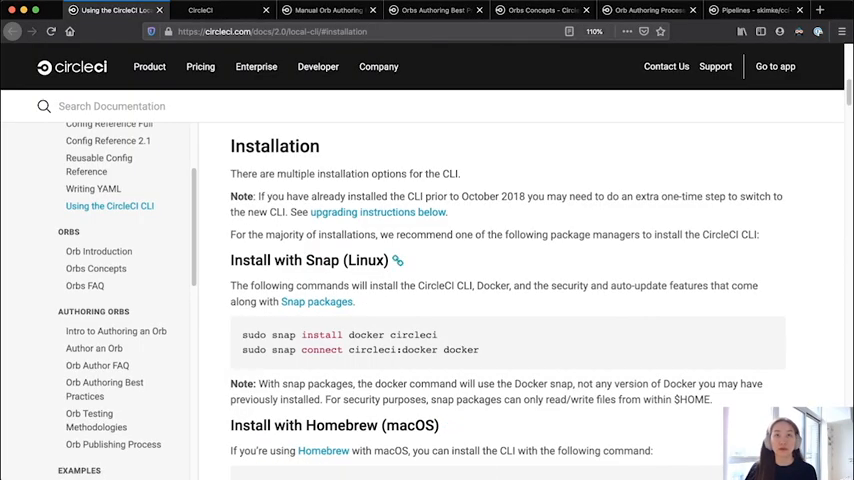
Run circleci to show the CLI's usage help and list of available commands.
{"action": "scroll", "scroll_direction": "down", "scroll_amount": 3}
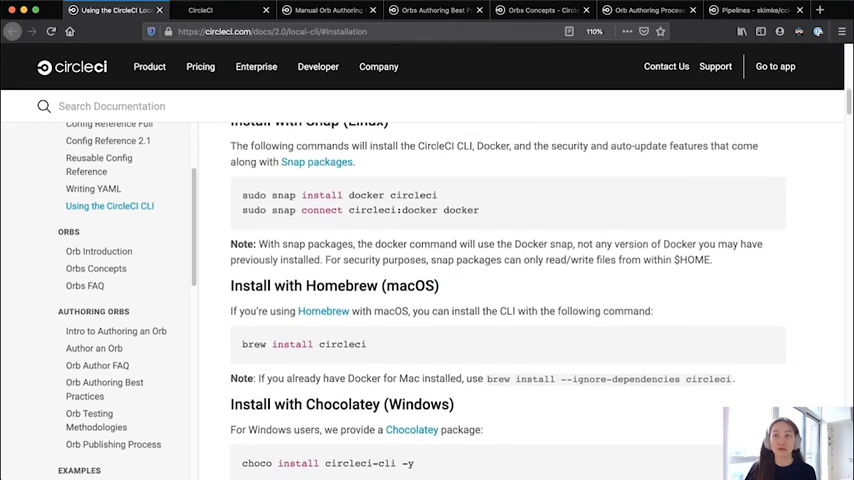
{"action": "scroll", "scroll_direction": "down", "scroll_amount": 3}
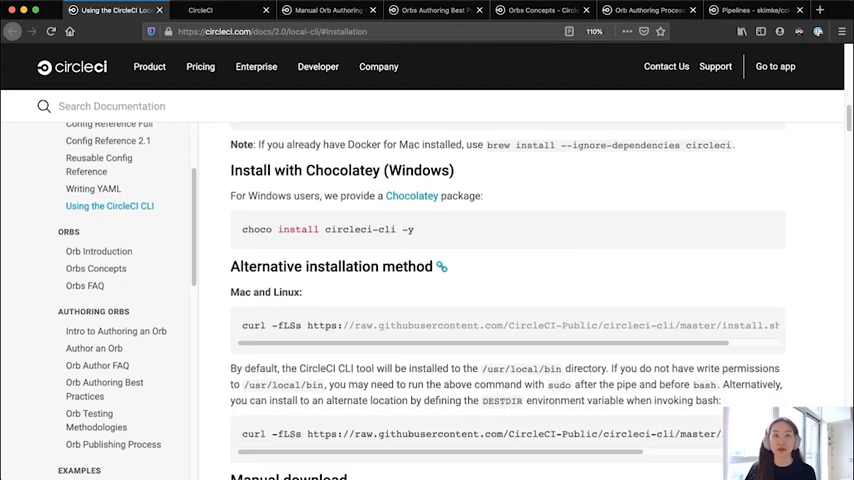
{"action": "scroll", "scroll_direction": "down", "scroll_amount": 3}
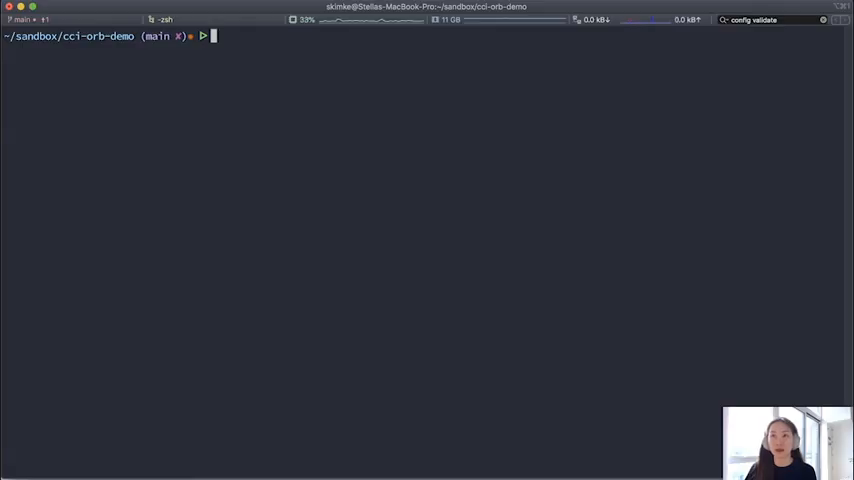
{"action": "type", "text": "circleci"}
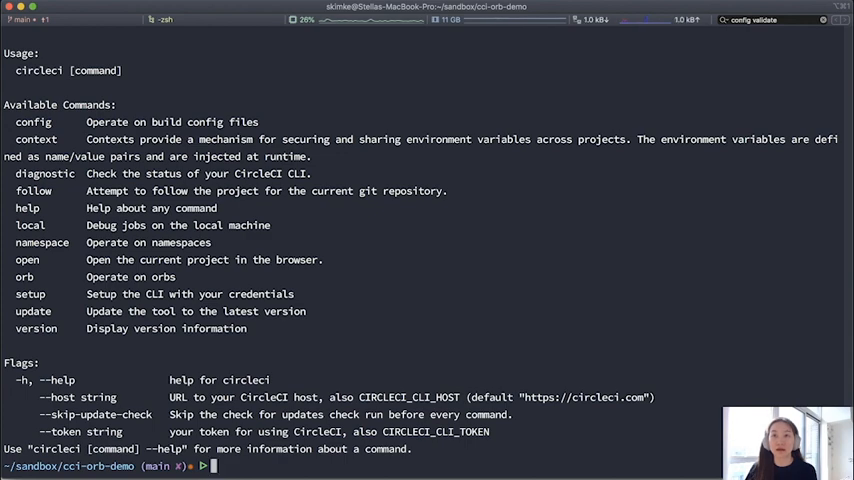
{"action": "type", "text": "circleci.com/settings/user/tokens"}
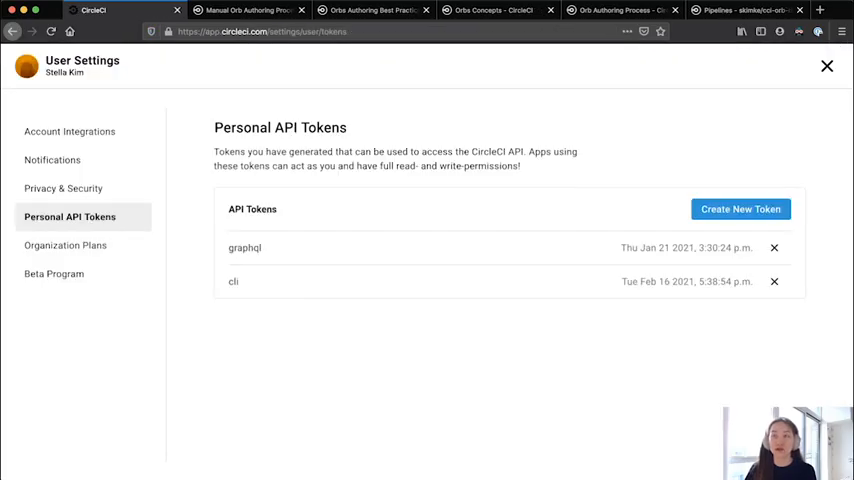
Start a new personal API token and focus its Token Name field.
{"action": "left_click", "coordinate": [740, 209]}
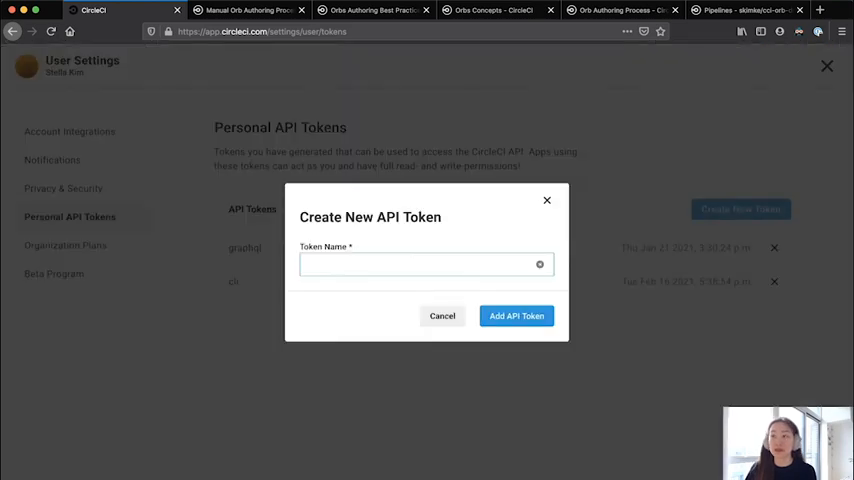
{"action": "left_click", "coordinate": [425, 264]}
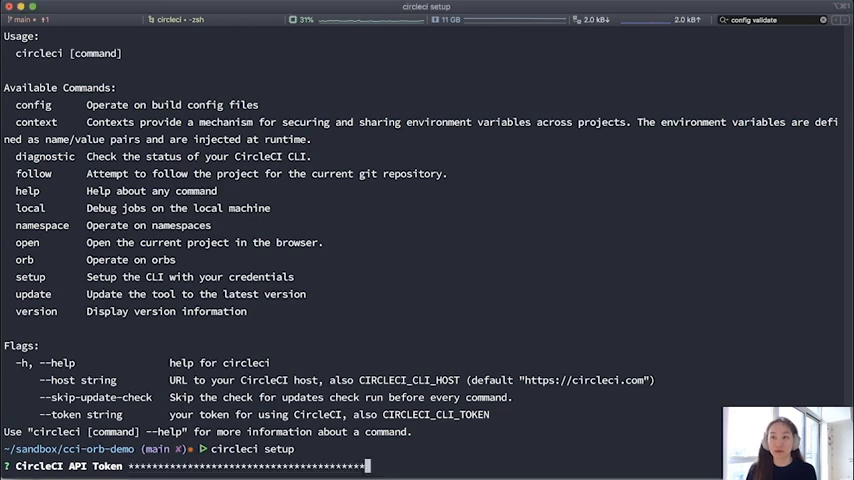
Submit the pasted API token at the circleci setup prompt.
{"action": "key", "text": "enter"}
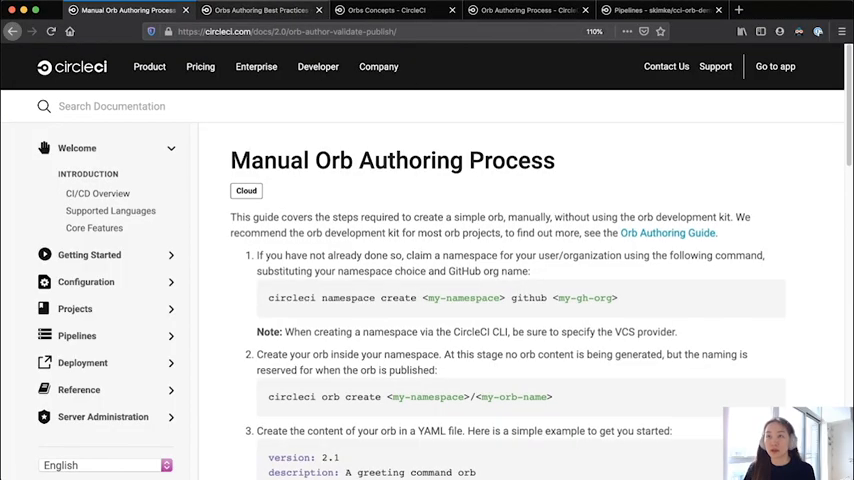
Switch to the Manual Orb Authoring Process guide tab.
{"action": "left_click", "coordinate": [255, 10]}
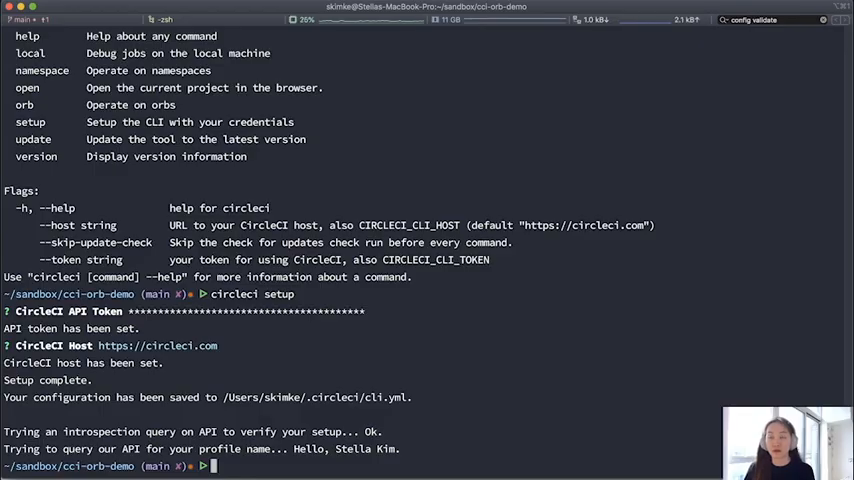
Check circleci namespace help, then create the skimke GitHub namespace and confirm Yes.
{"action": "type", "text": "circleci"}
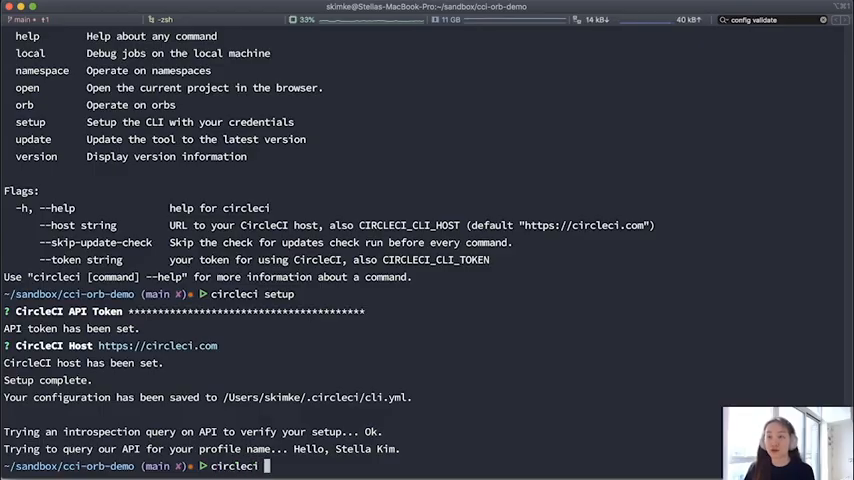
{"action": "type", "text": "namespace"}
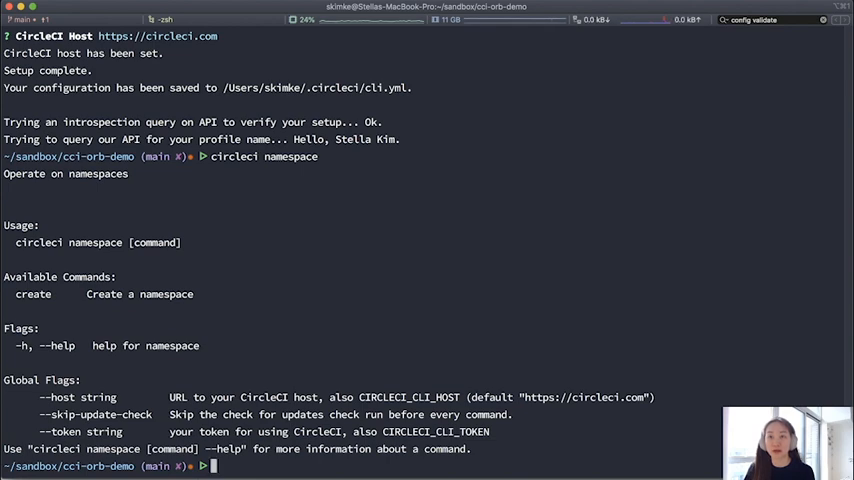
{"action": "type", "text": "circleci namespace create"}
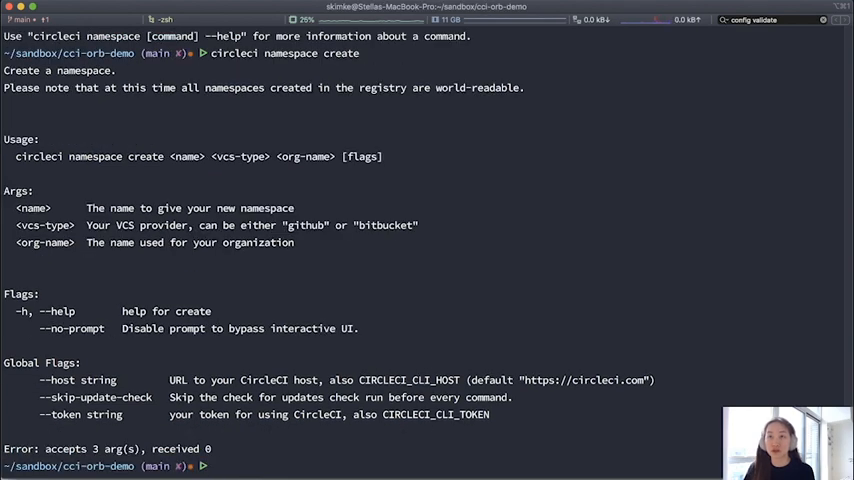
{"action": "type", "text": "circleci namespace create s"}
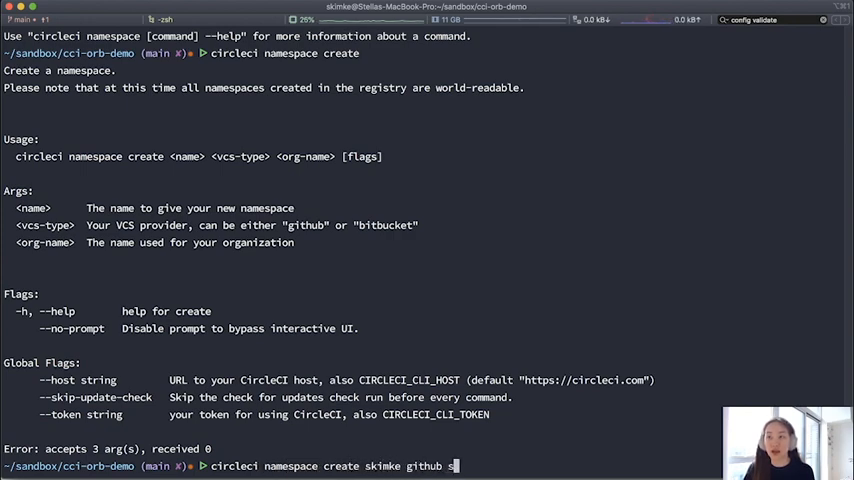
{"action": "type", "text": "kimke"}
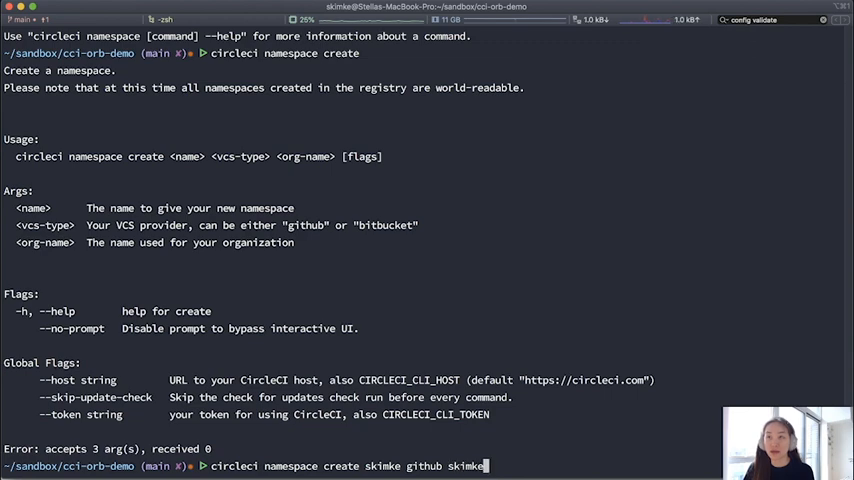
{"action": "key", "text": "Return"}
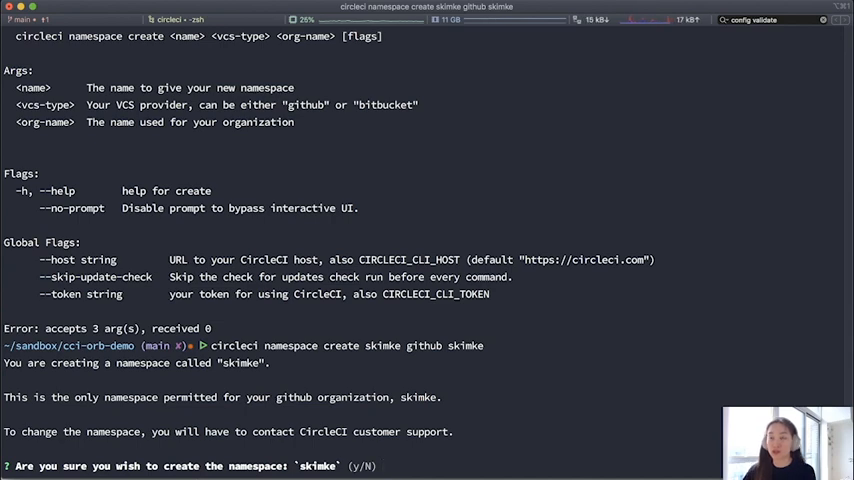
{"action": "type", "text": "Yes"}
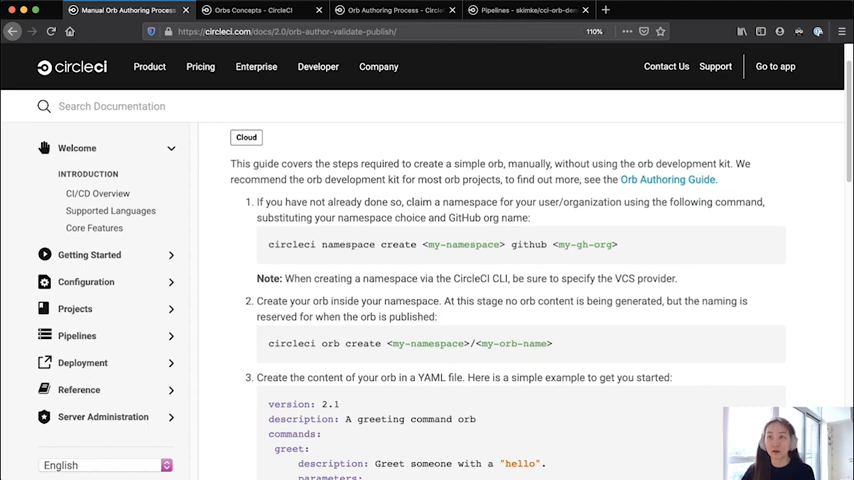
{"action": "scroll", "scroll_direction": "down", "scroll_amount": 3}
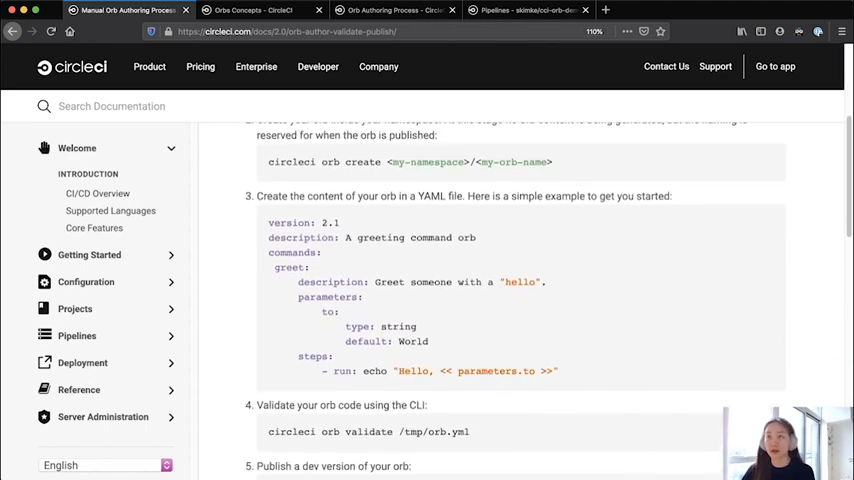
{"action": "scroll", "scroll_direction": "down", "scroll_amount": 3}
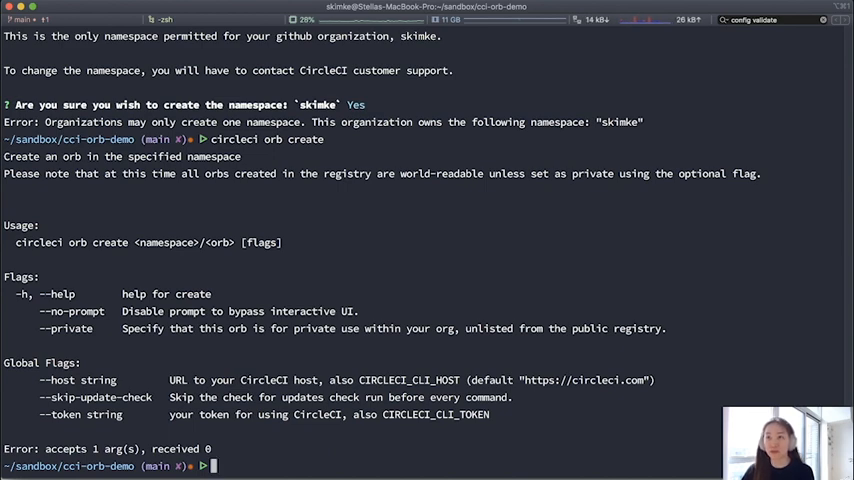
Create the private orb skimke/eks-build-deploy with circleci orb create.
{"action": "type", "text": "circleci orb create"}
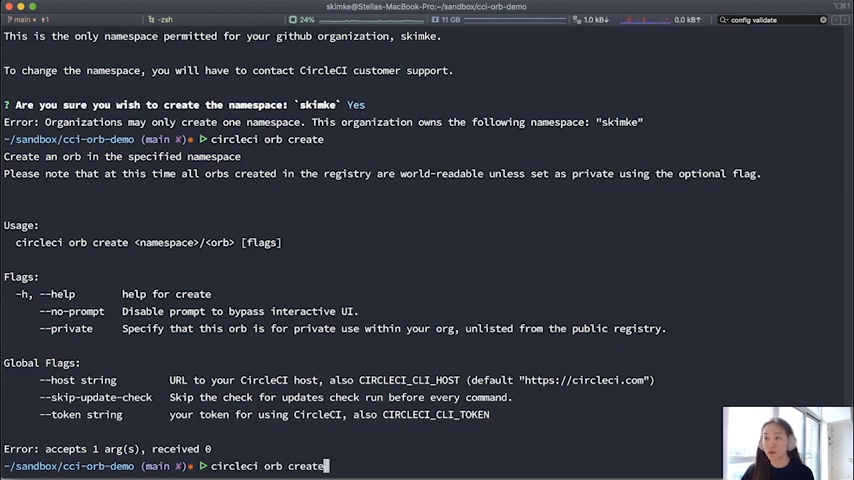
{"action": "type", "text": "skimke/ek"}
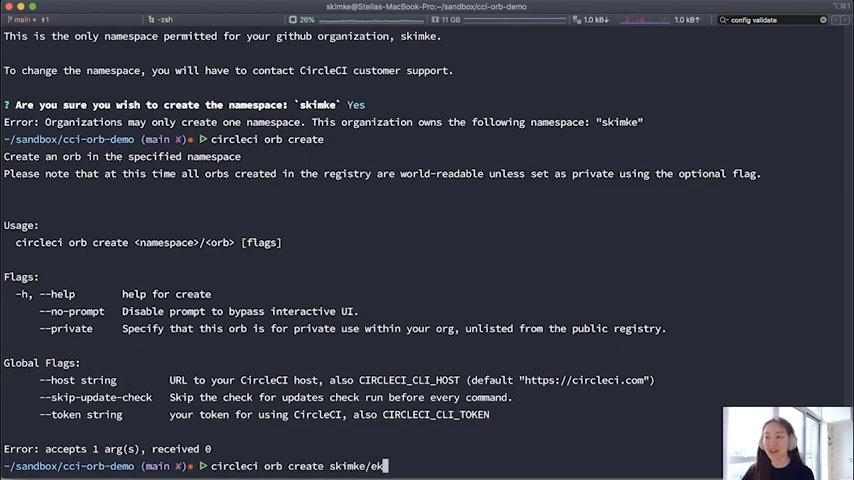
{"action": "type", "text": "s"}
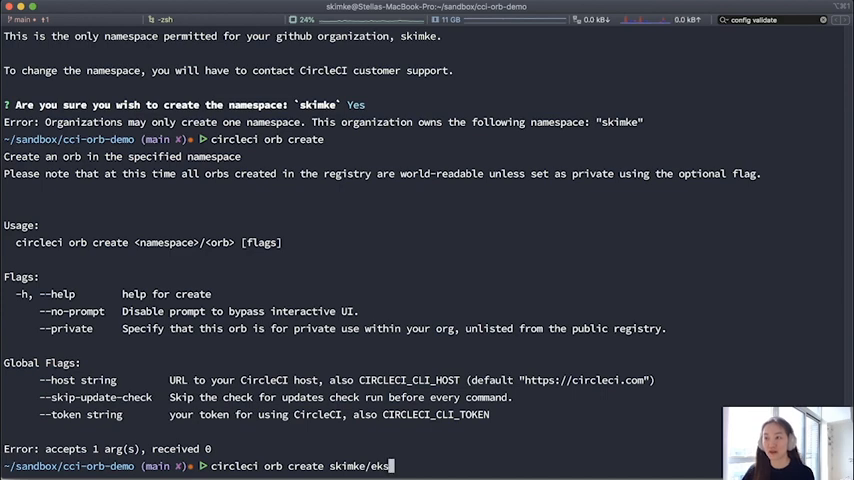
{"action": "type", "text": "-build-deploy"}
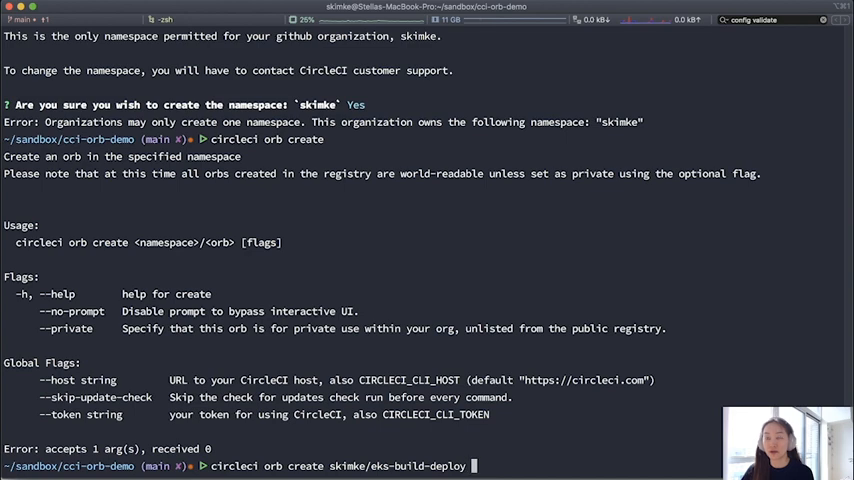
{"action": "key", "text": "Return"}
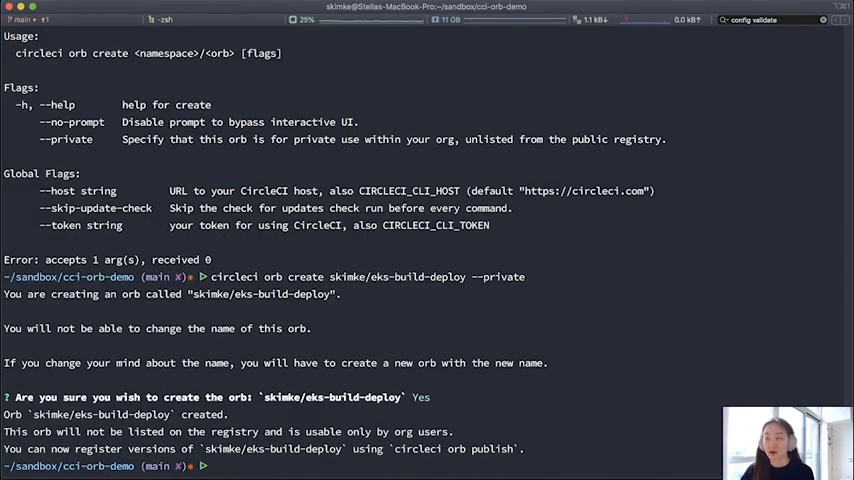
Validate aws-eks.yml, review the schema errors, and rerun validation until it passes.
{"action": "type", "text": "circleci orb v"}
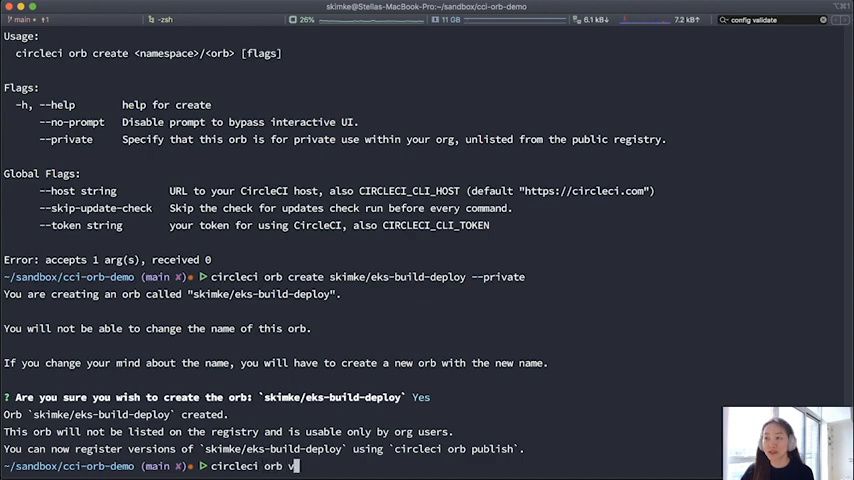
{"action": "type", "text": "alidate"}
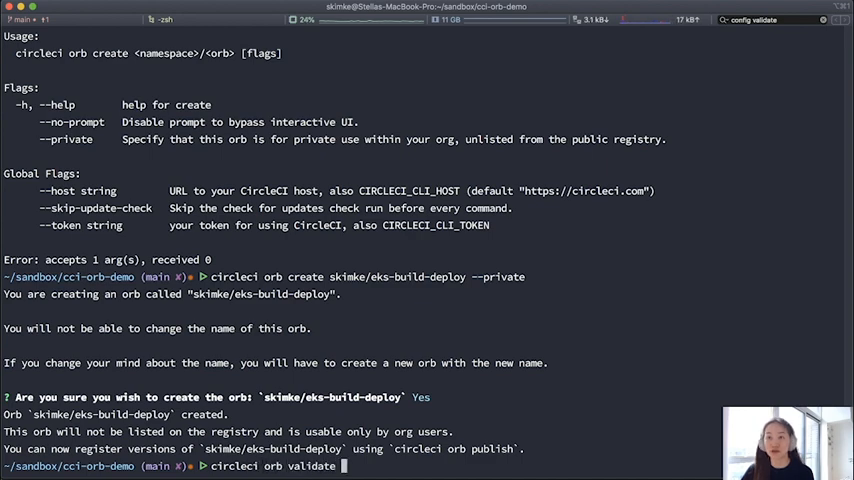
{"action": "type", "text": "aws-eks.yml"}
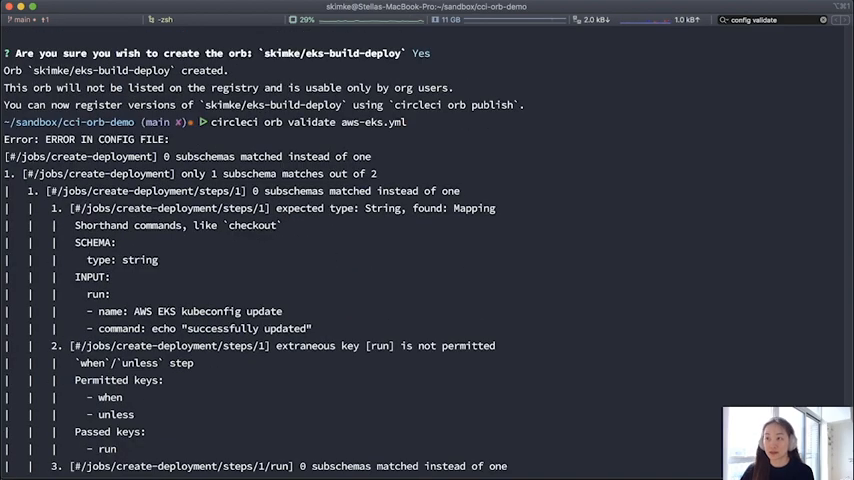
{"action": "scroll", "scroll_direction": "down", "scroll_amount": 3}
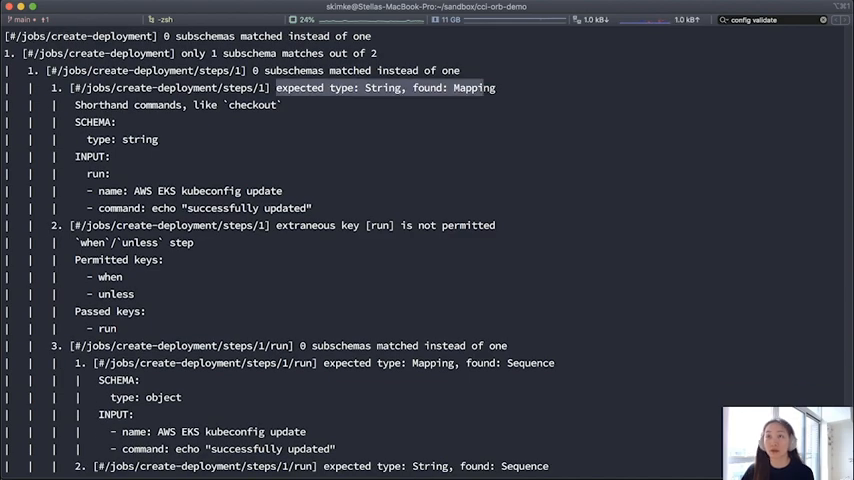
{"action": "scroll", "scroll_direction": "down", "scroll_amount": 3}
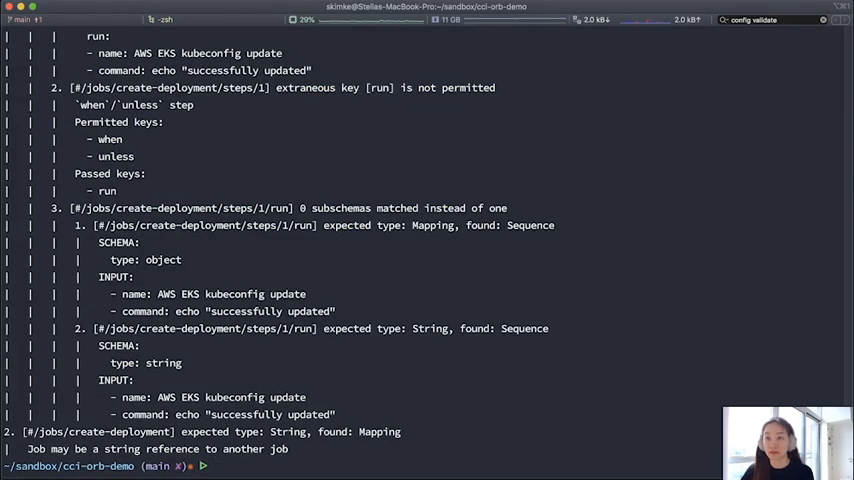
{"action": "type", "text": "circleci orb validate aws-eks.yml"}
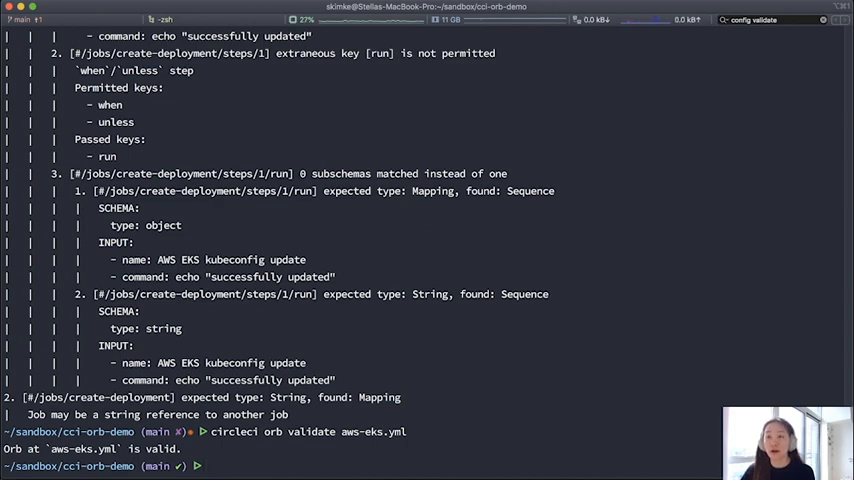
Publish aws-eks.yml as skimke/eks-build-deploy@dev:first.
{"action": "type", "text": "cir"}
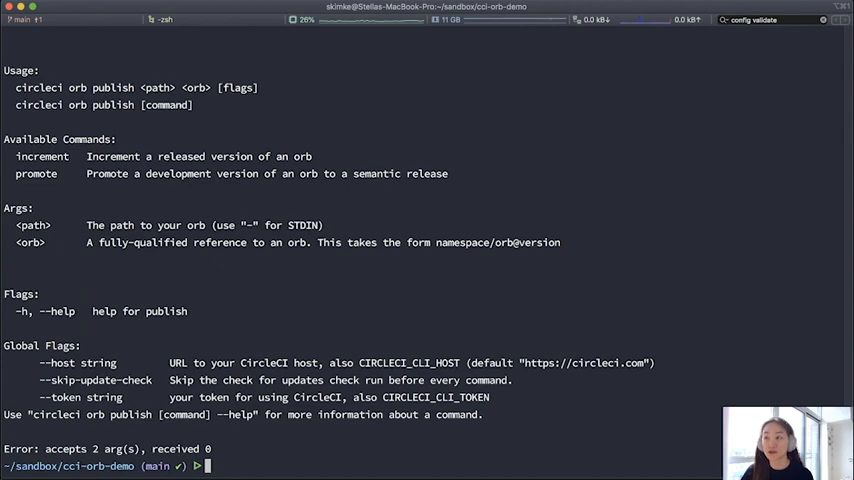
{"action": "type", "text": "circleci orb publish"}
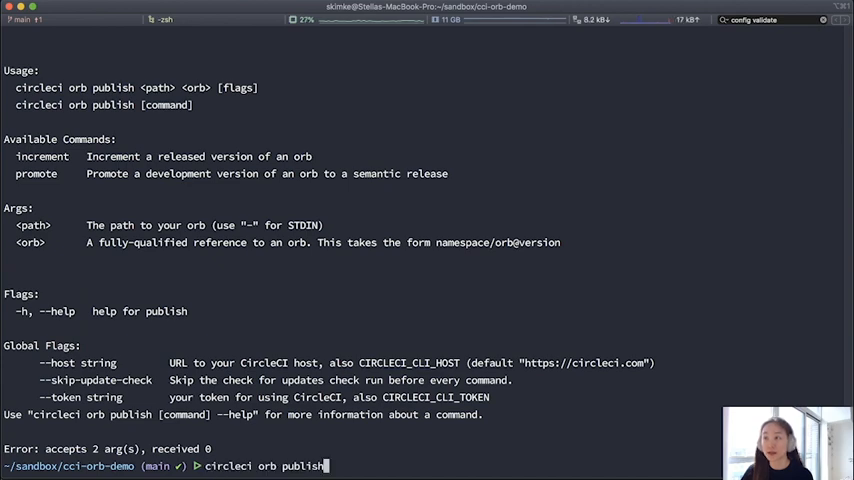
{"action": "type", "text": "aws-eks.yml"}
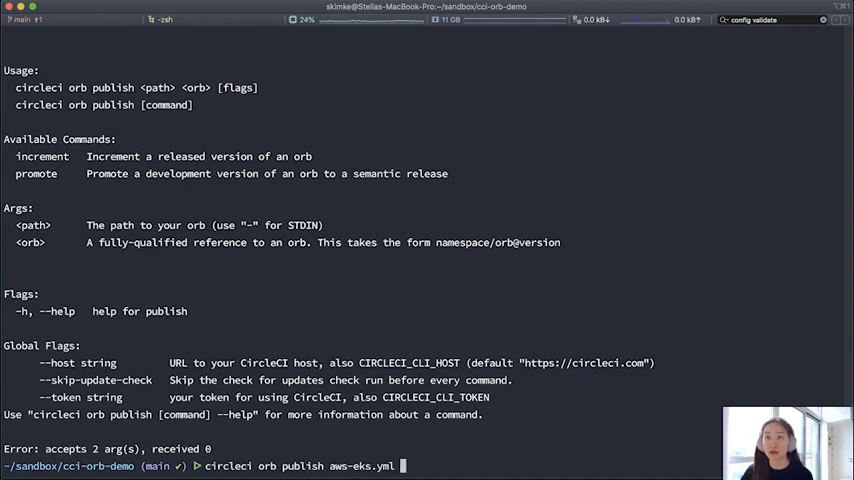
{"action": "type", "text": "skimke"}
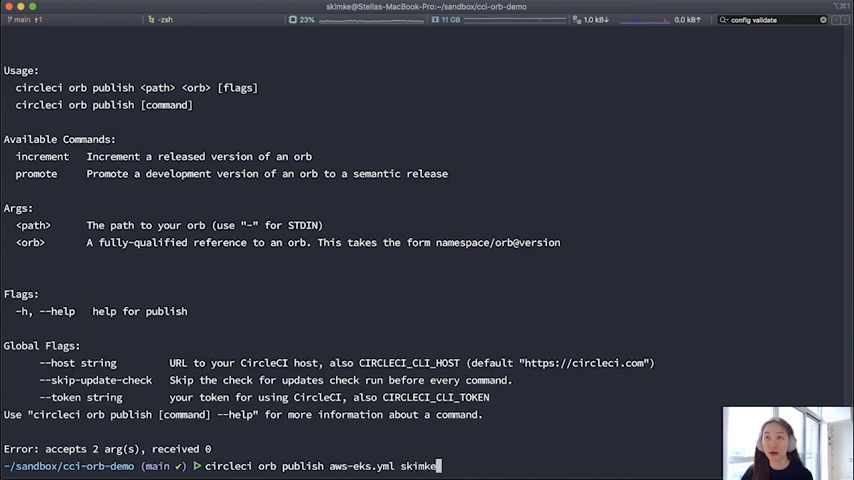
{"action": "type", "text": "/"}
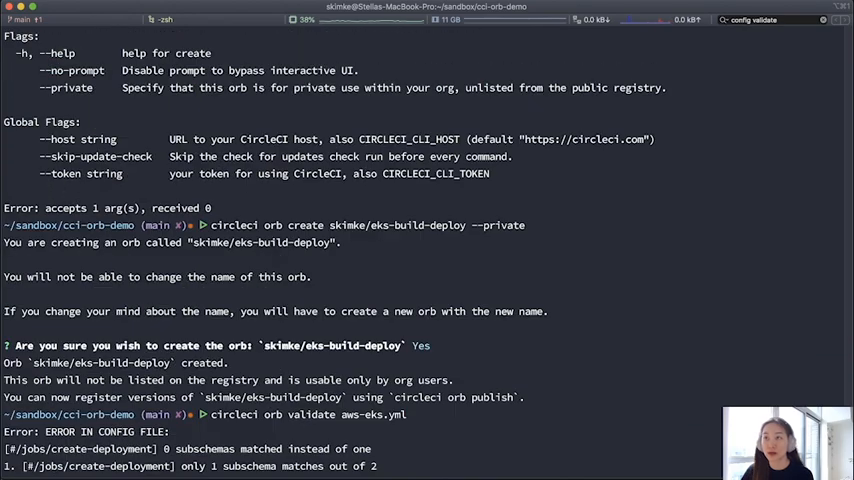
{"action": "type", "text": "circleci orb publish aws-eks.yml skimke/"}
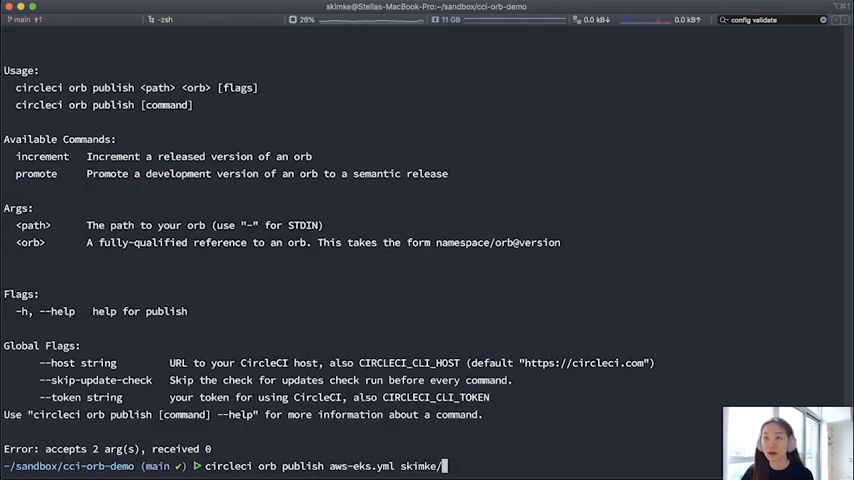
{"action": "type", "text": "eks-build"}
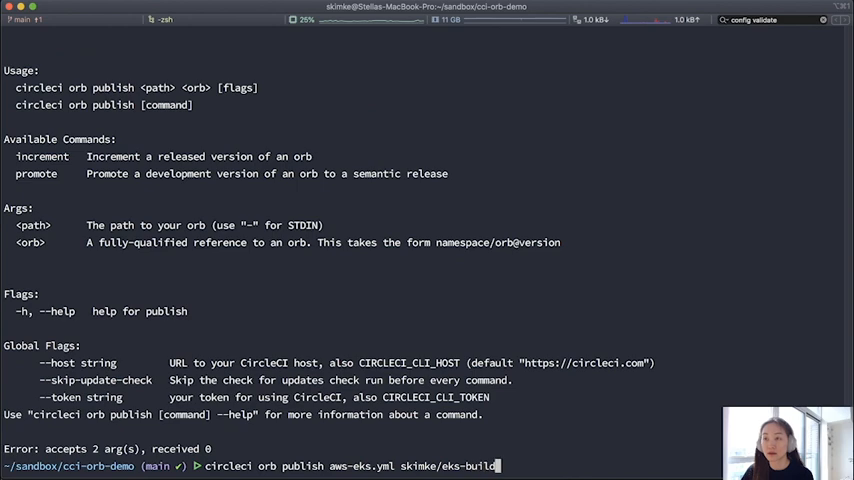
{"action": "type", "text": "-deploy"}
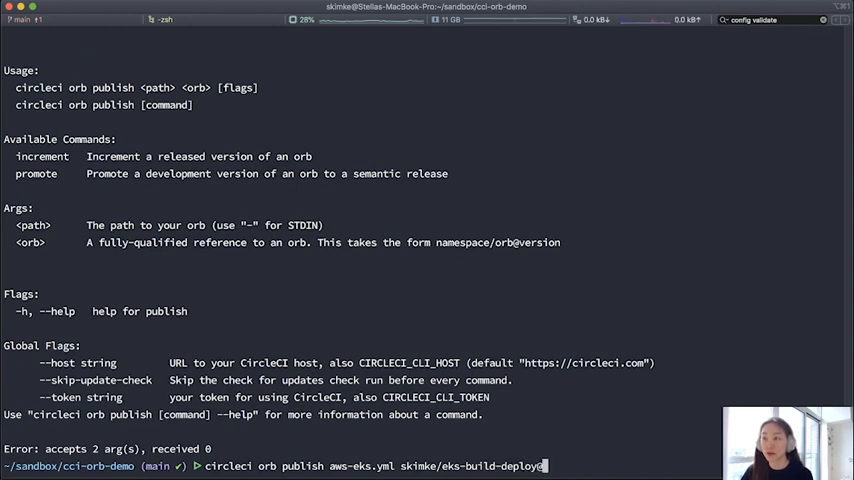
{"action": "type", "text": "@dev:first"}
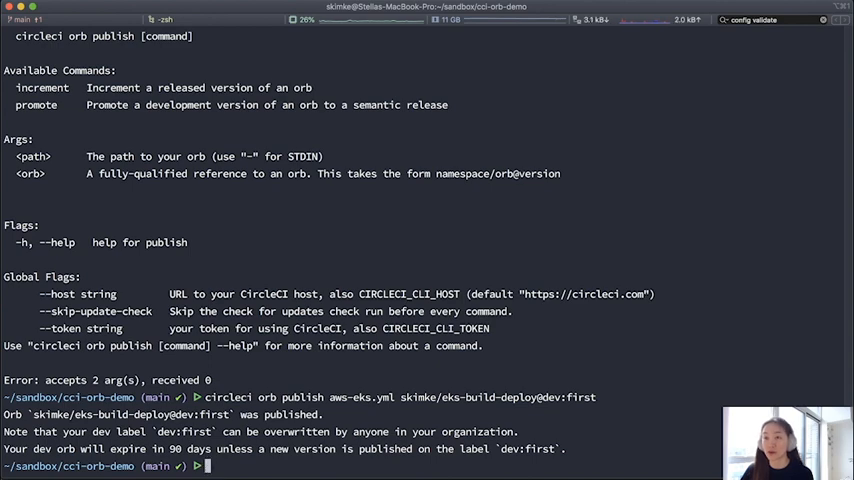
List the skimke namespace's private orbs with circleci orb list --private.
{"action": "type", "text": "circleci orb"}
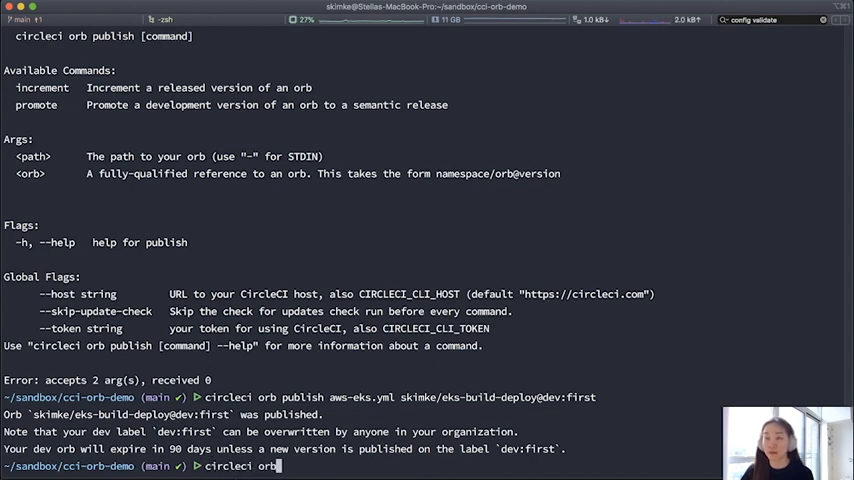
{"action": "type", "text": "list --private"}
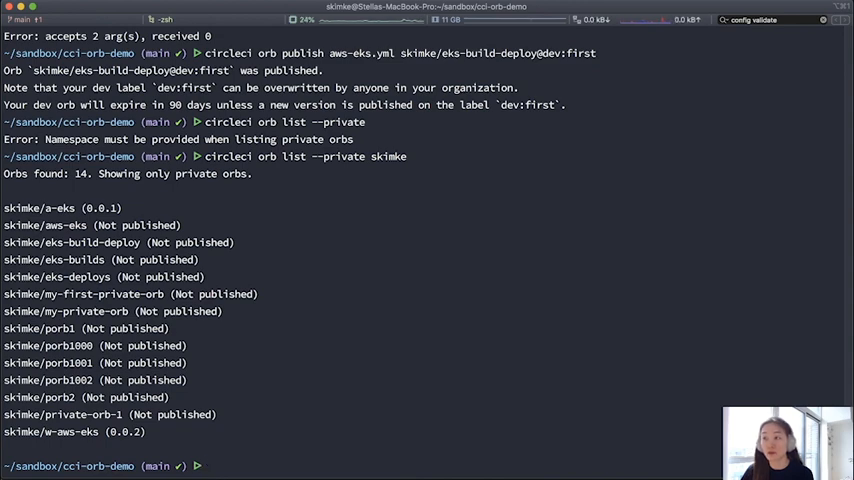
{"action": "double_click", "coordinate": [70, 242]}
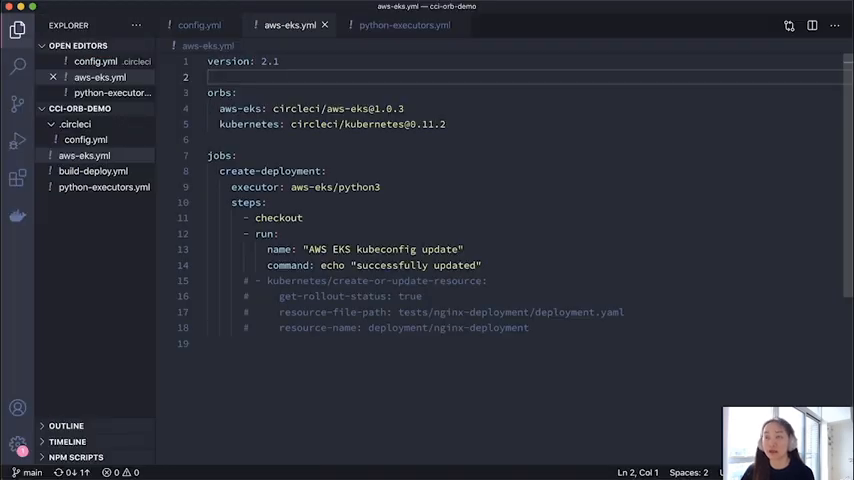
Add a '# test run' line, commit it on a testing branch, and push to origin.
{"action": "type", "text": "# test run"}
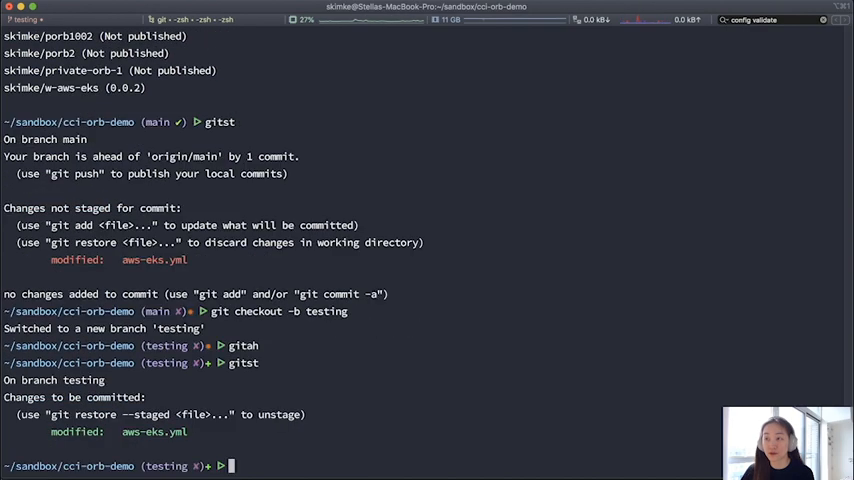
{"action": "type", "text": "gitcm \"tesit"}
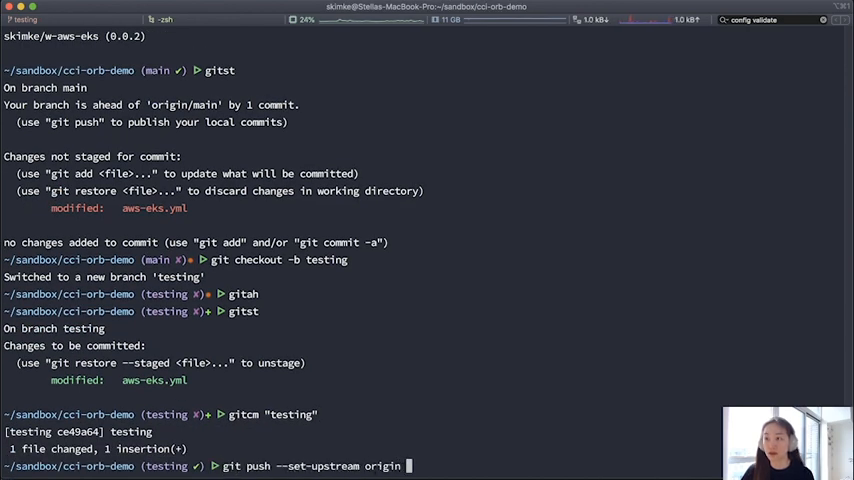
{"action": "type", "text": "testing"}
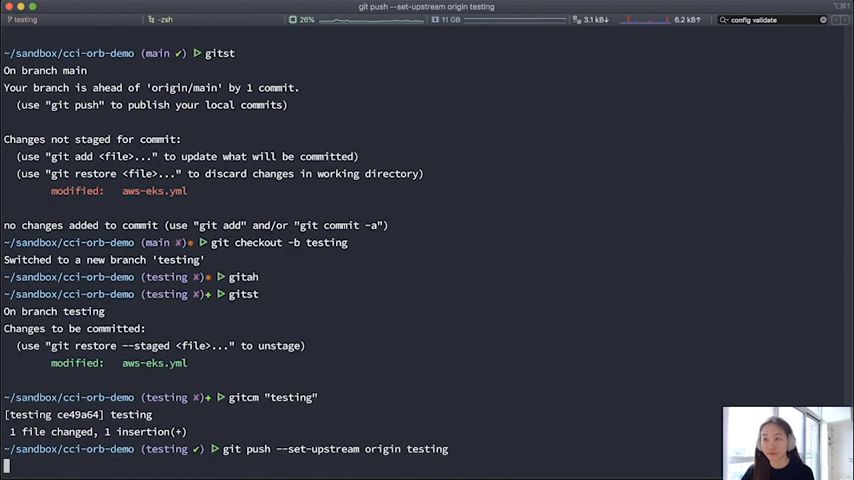
{"action": "key", "text": "Return"}
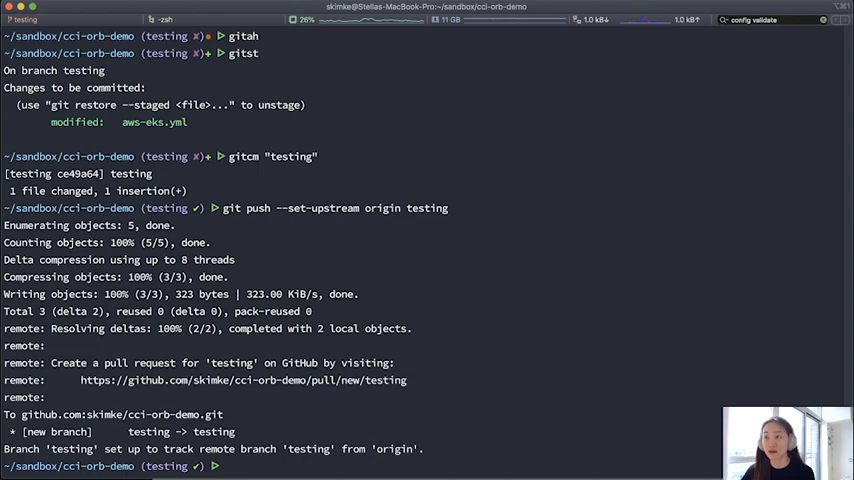
Display usage help for `circleci orb publish` and its `promote` subcommand's major/minor/patch arguments.
{"action": "type", "text": "circleci pu"}
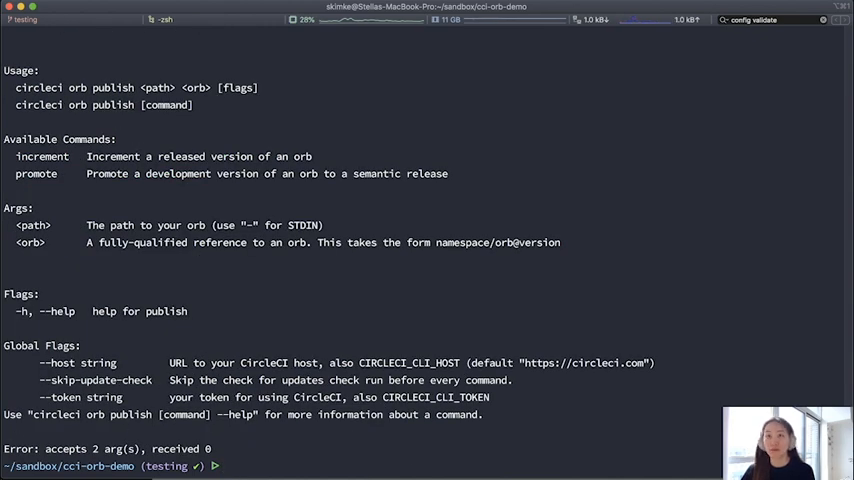
{"action": "double_click", "coordinate": [41, 156]}
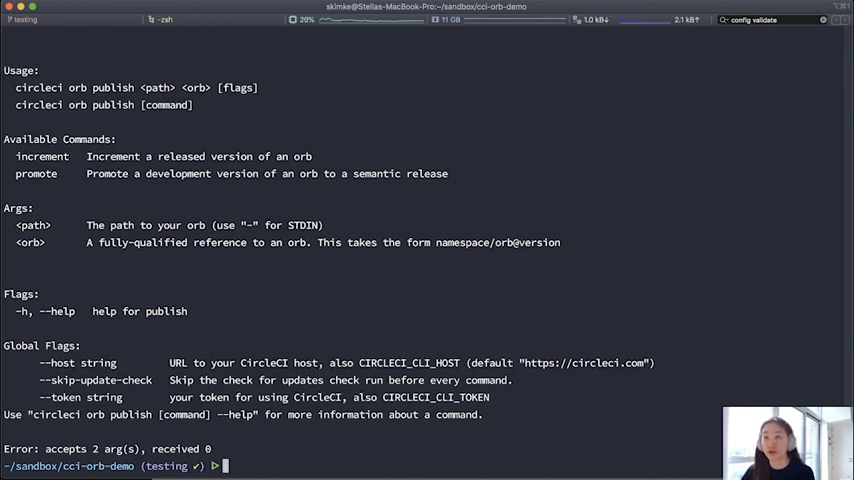
{"action": "type", "text": "circleci orb publish"}
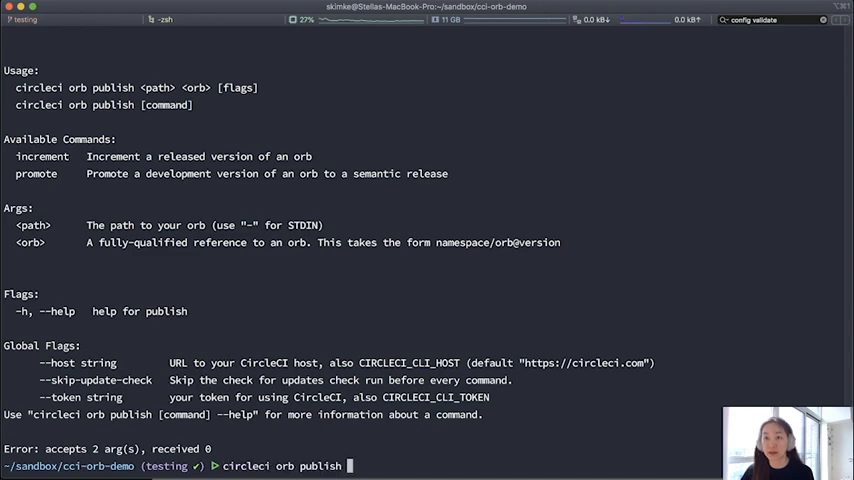
{"action": "type", "text": "promote"}
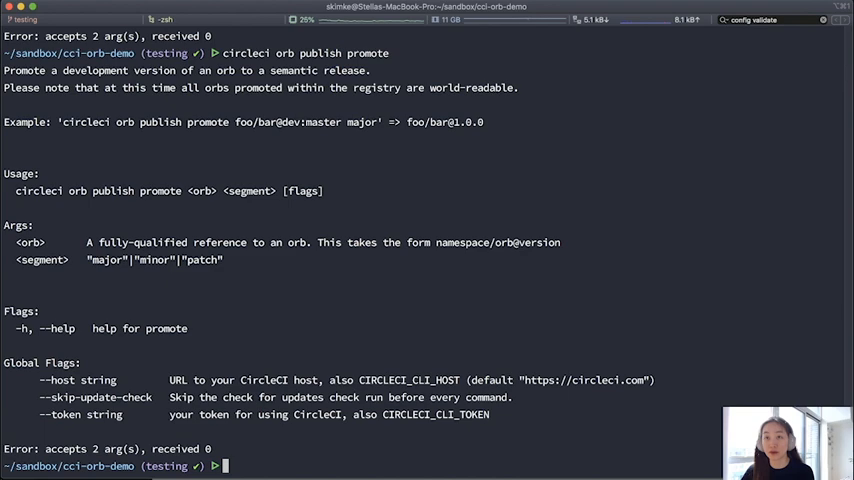
{"action": "type", "text": "circleci orb"}
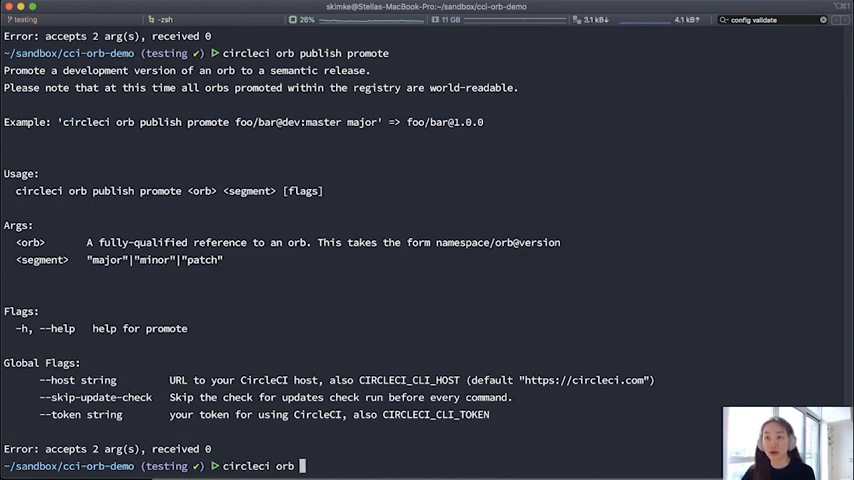
{"action": "type", "text": "publish promo"}
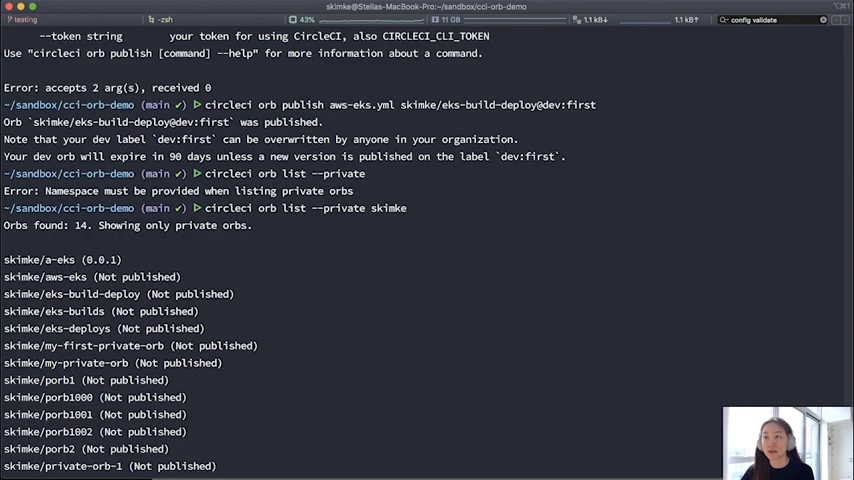
Promote skimke/eks-build-deploy@dev:first as a patch release to 0.0.1.
{"action": "double_click", "coordinate": [470, 104]}
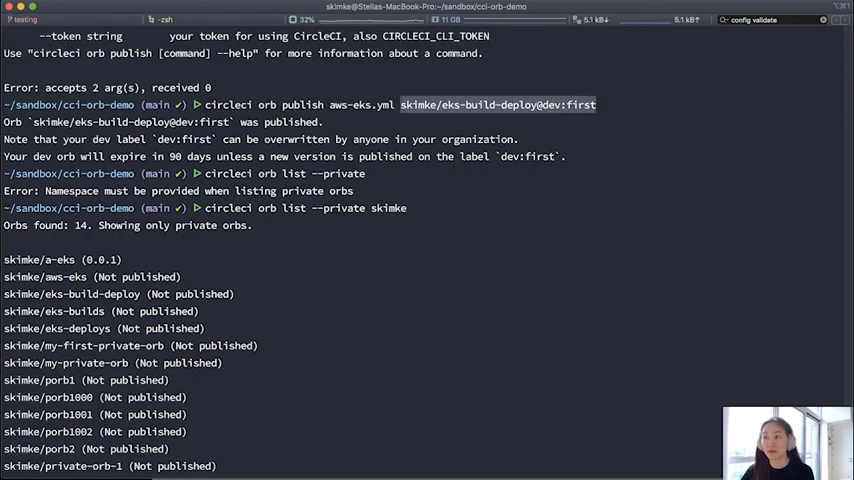
{"action": "type", "text": "circleci orb publish promote skimke/"}
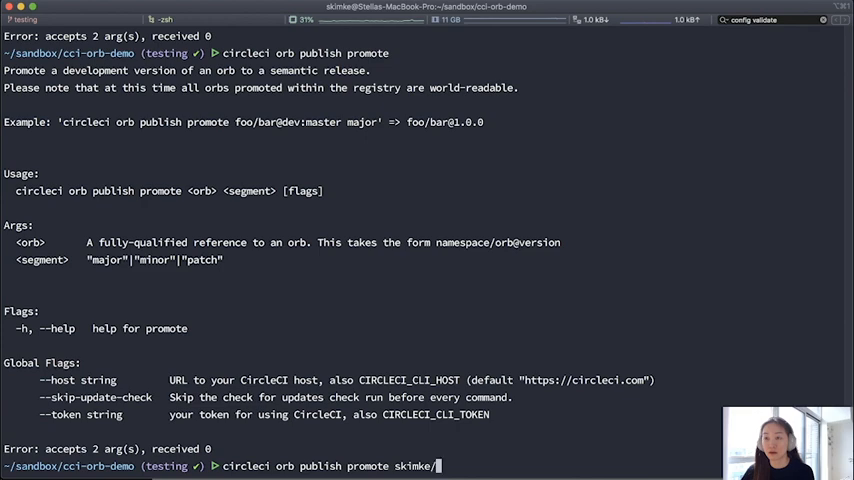
{"action": "type", "text": "eks-build-deploy@dev:first pat"}
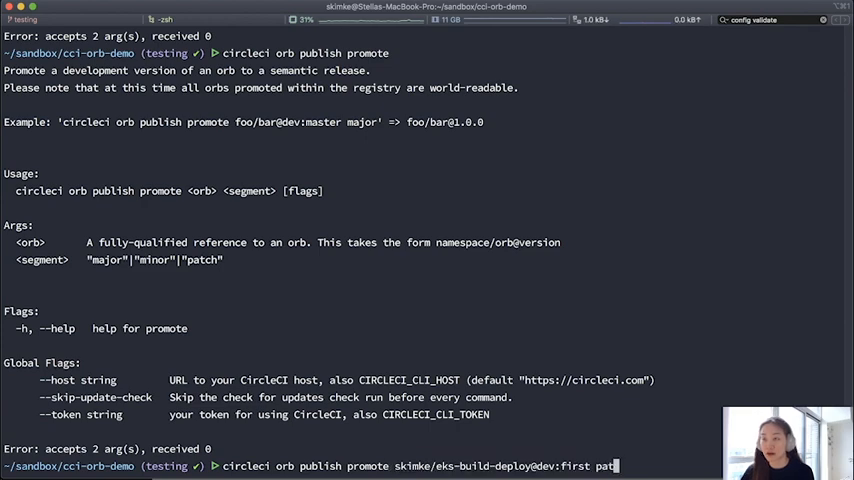
{"action": "type", "text": "ch"}
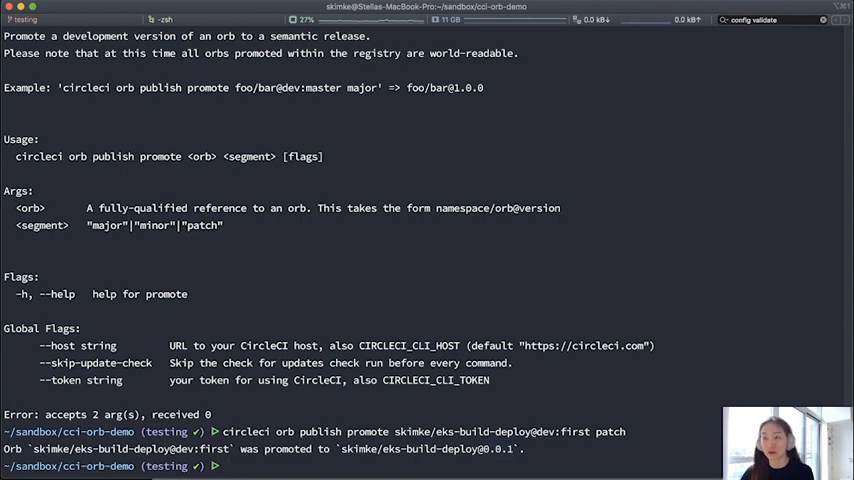
List skimke's private orbs to confirm eks-build-deploy at version 0.0.1.
{"action": "type", "text": "circleci orb list"}
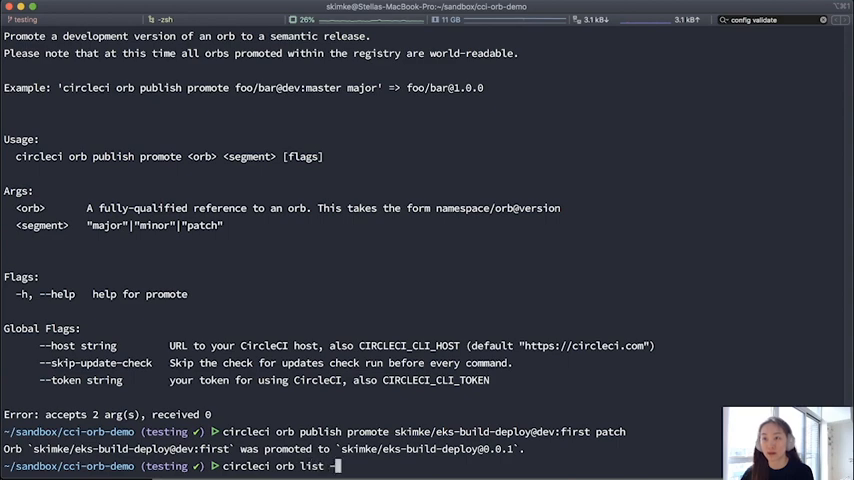
{"action": "type", "text": "-private skimke"}
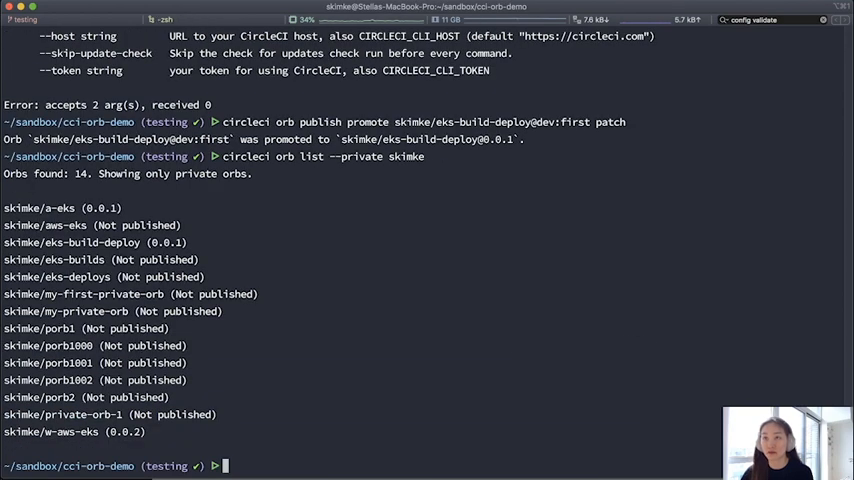
{"action": "double_click", "coordinate": [164, 242]}
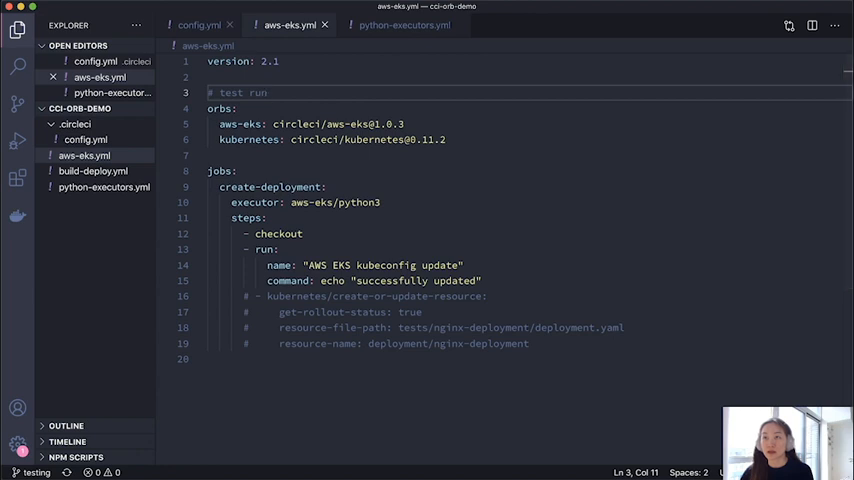
{"action": "left_click", "coordinate": [198, 24]}
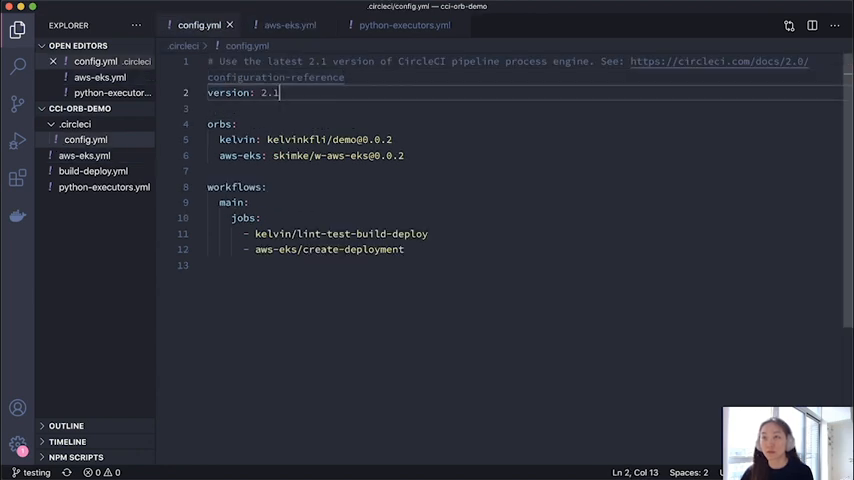
{"action": "left_click", "coordinate": [317, 155]}
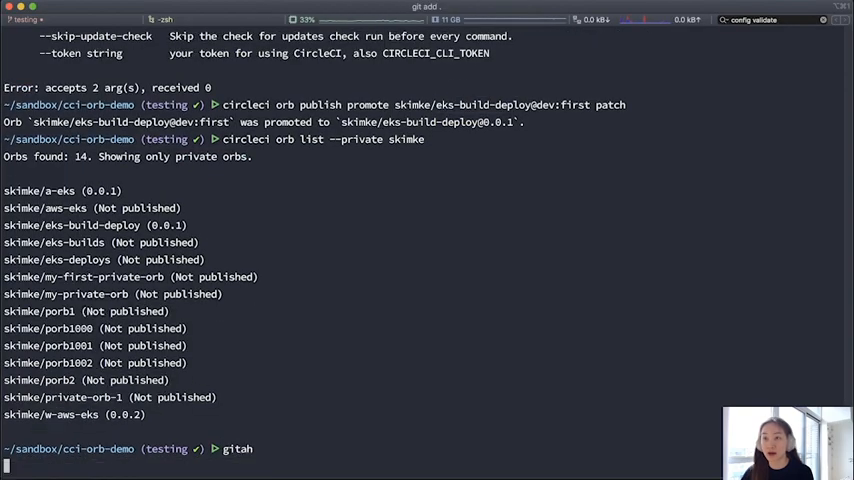
{"action": "type", "text": "gitst"}
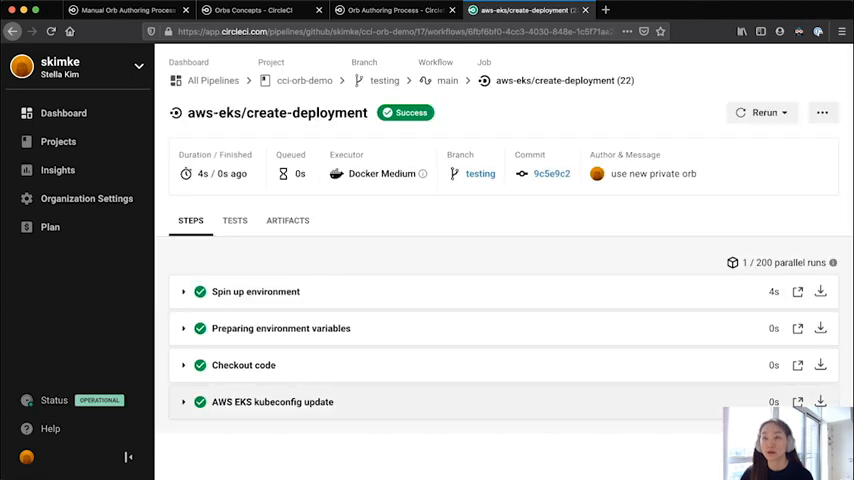
Open the 'use new private orb' aws-eks/create-deployment job to confirm it succeeded.
{"action": "left_click", "coordinate": [272, 401]}
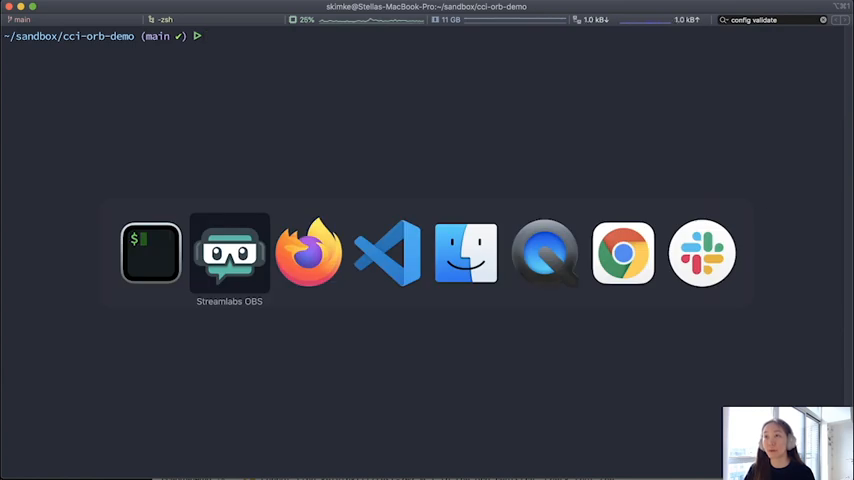
{"action": "left_click", "coordinate": [387, 252]}
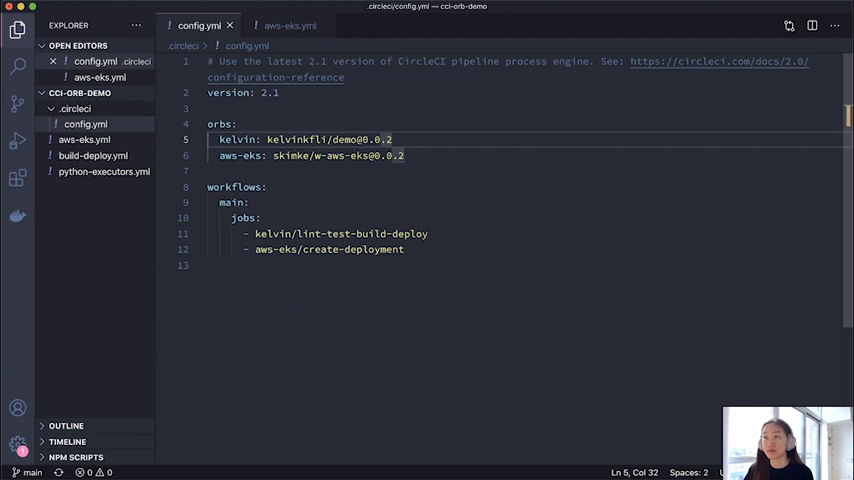
{"action": "type", "text": "kelvin-private-orb: kelvinkfli/test-2@2.0.1"}
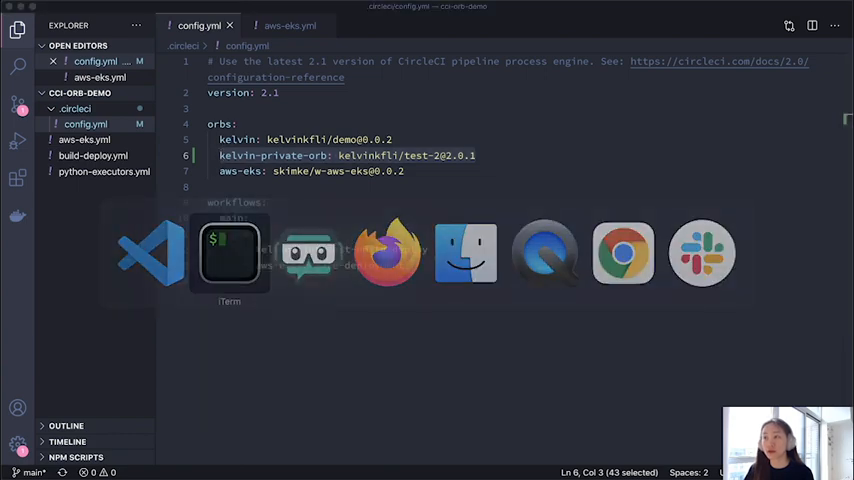
{"action": "left_click", "coordinate": [229, 252]}
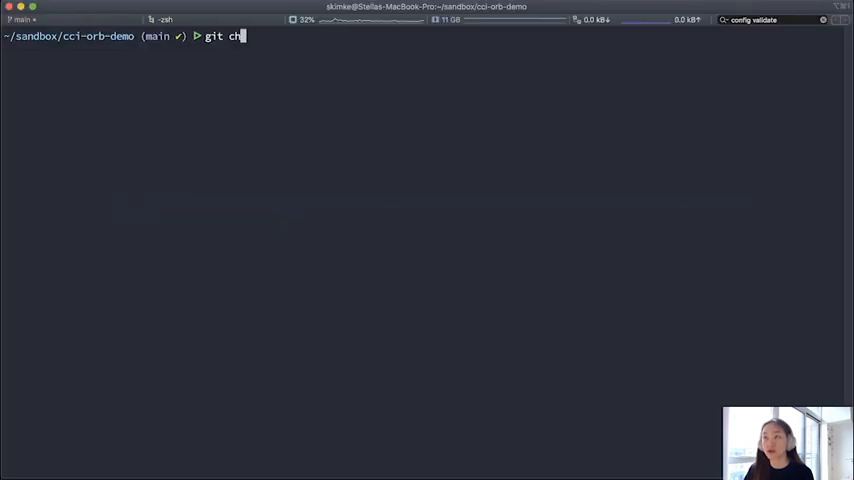
Create branch using-another-org-privateorb and commit the change as 'uh oh'.
{"action": "type", "text": "eckout -b"}
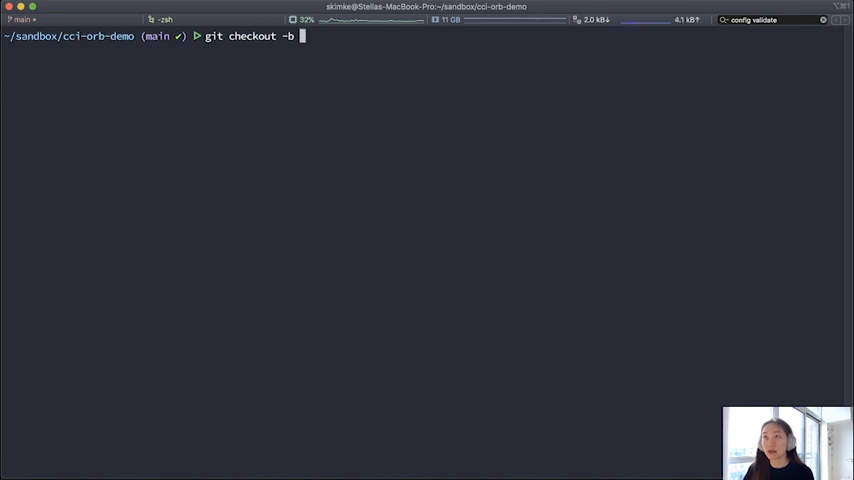
{"action": "type", "text": "using-another-org"}
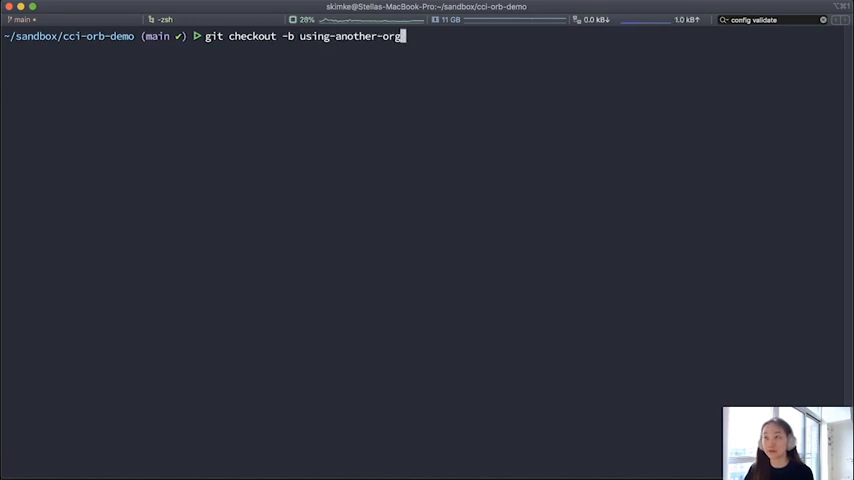
{"action": "type", "text": "-privateorb"}
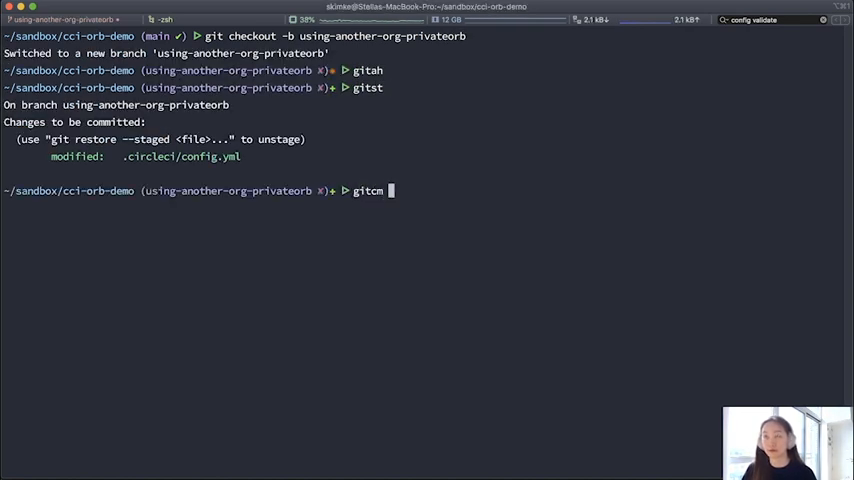
{"action": "type", "text": "\"uh oh\""}
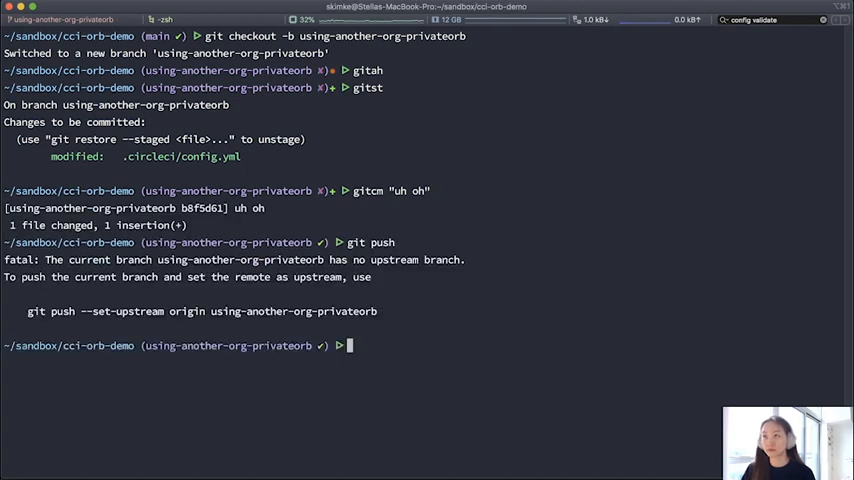
Push using-another-org-privateorb to origin with upstream tracking.
{"action": "type", "text": "git push"}
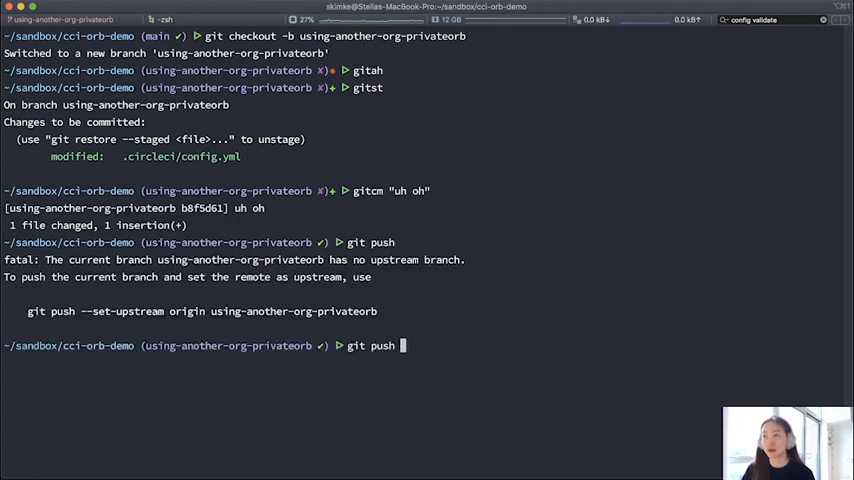
{"action": "type", "text": "--set-upstream origin"}
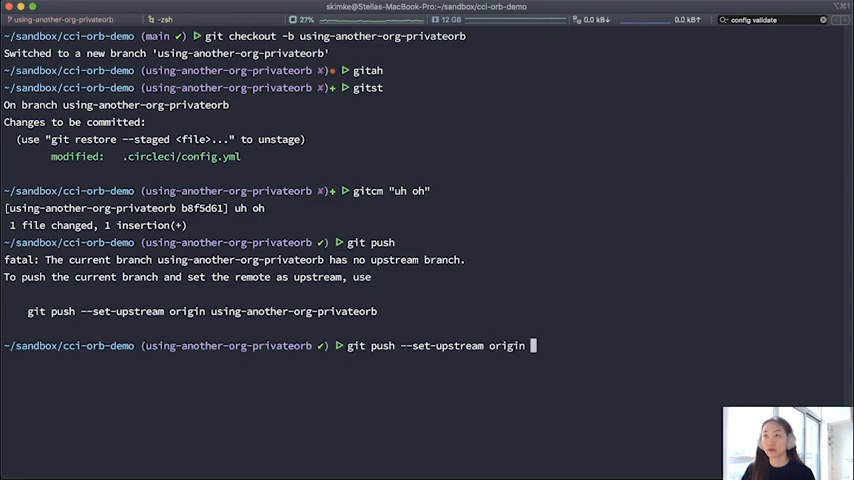
{"action": "type", "text": "using"}
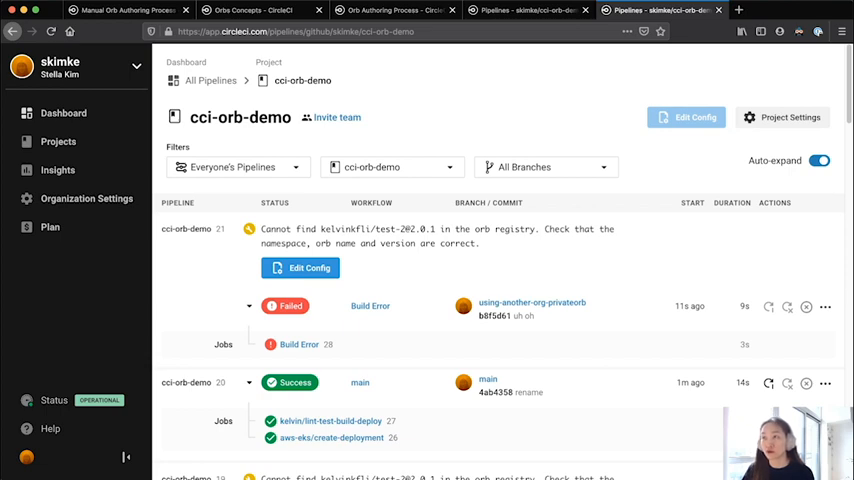
{"action": "left_click", "coordinate": [394, 10]}
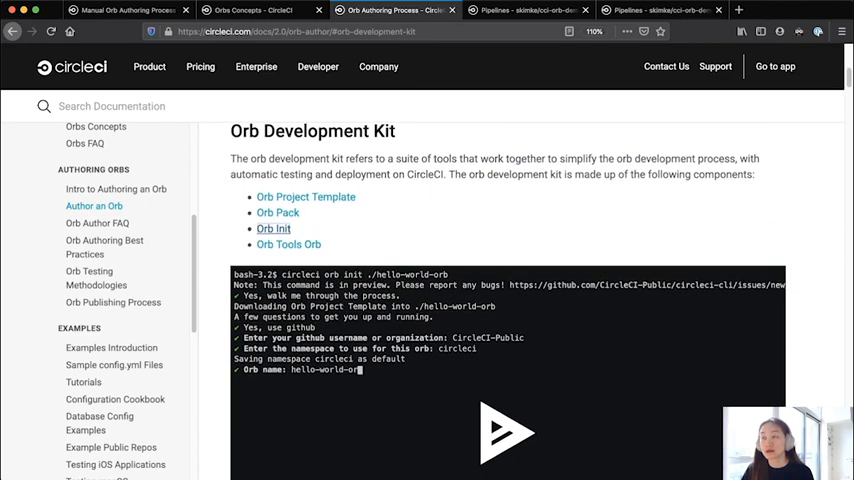
Scroll to the Orb Development Kit section showing Orb Init.
{"action": "scroll", "scroll_direction": "down", "scroll_amount": 3}
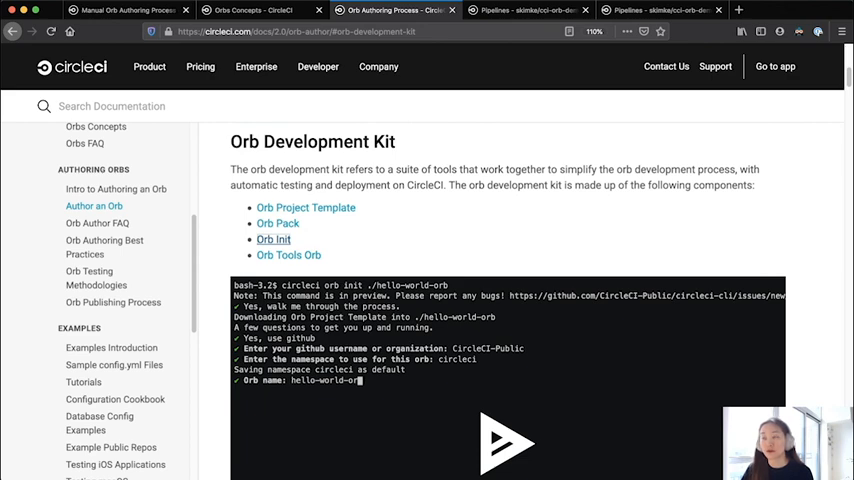
{"action": "mouse_move", "coordinate": [273, 239]}
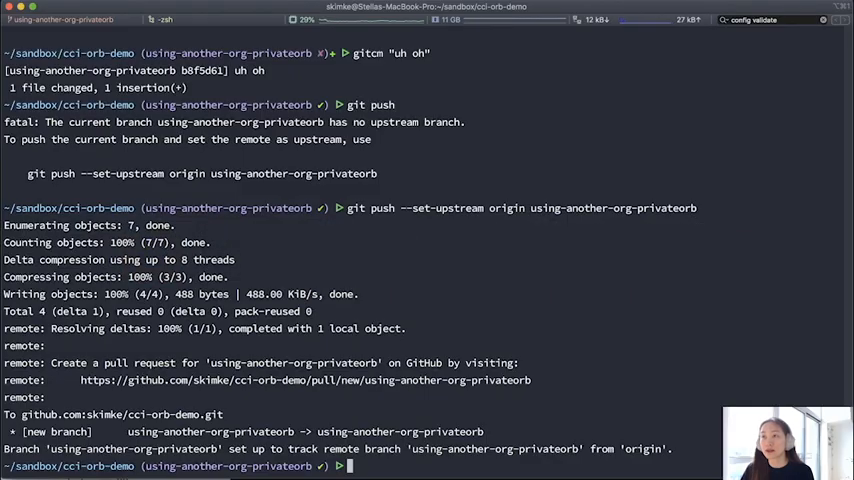
Review the branch's upstream push output and start typing a new circleci command.
{"action": "type", "text": "circl"}
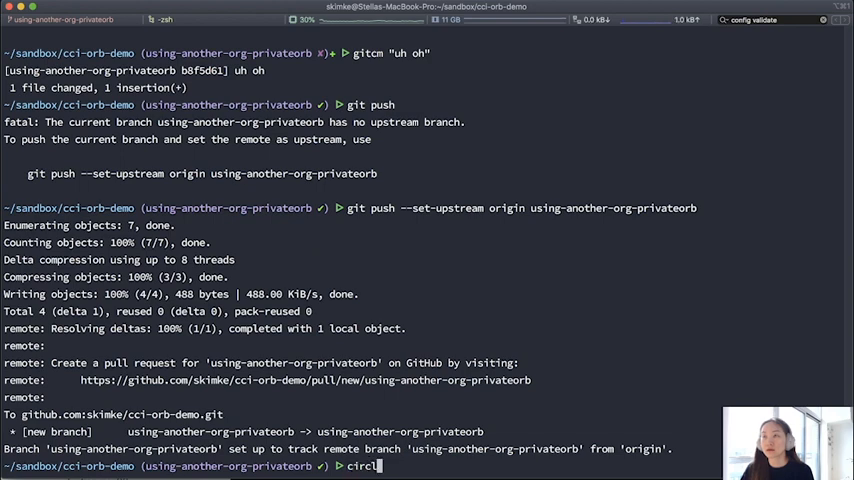